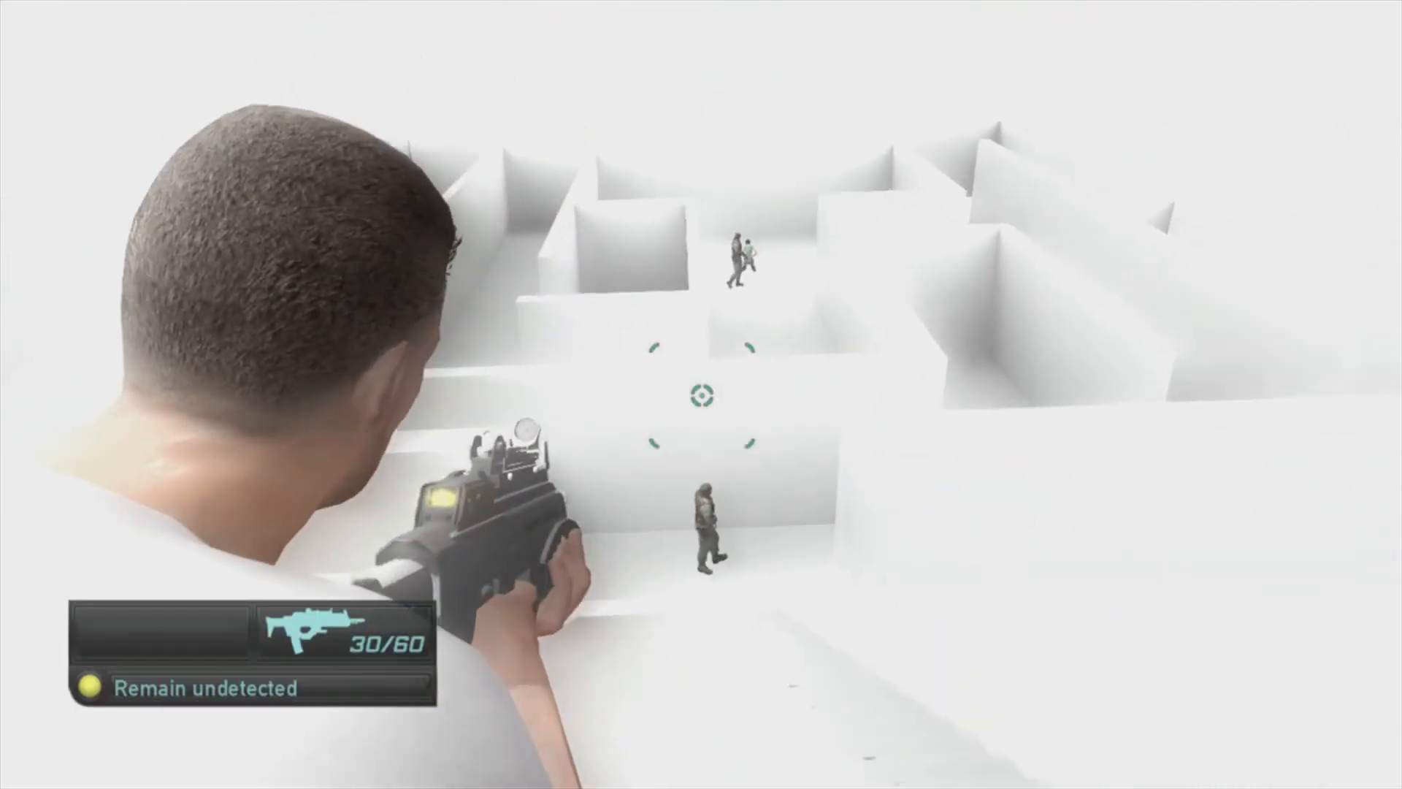
{"action": "left_click", "coordinate": [701, 395]}
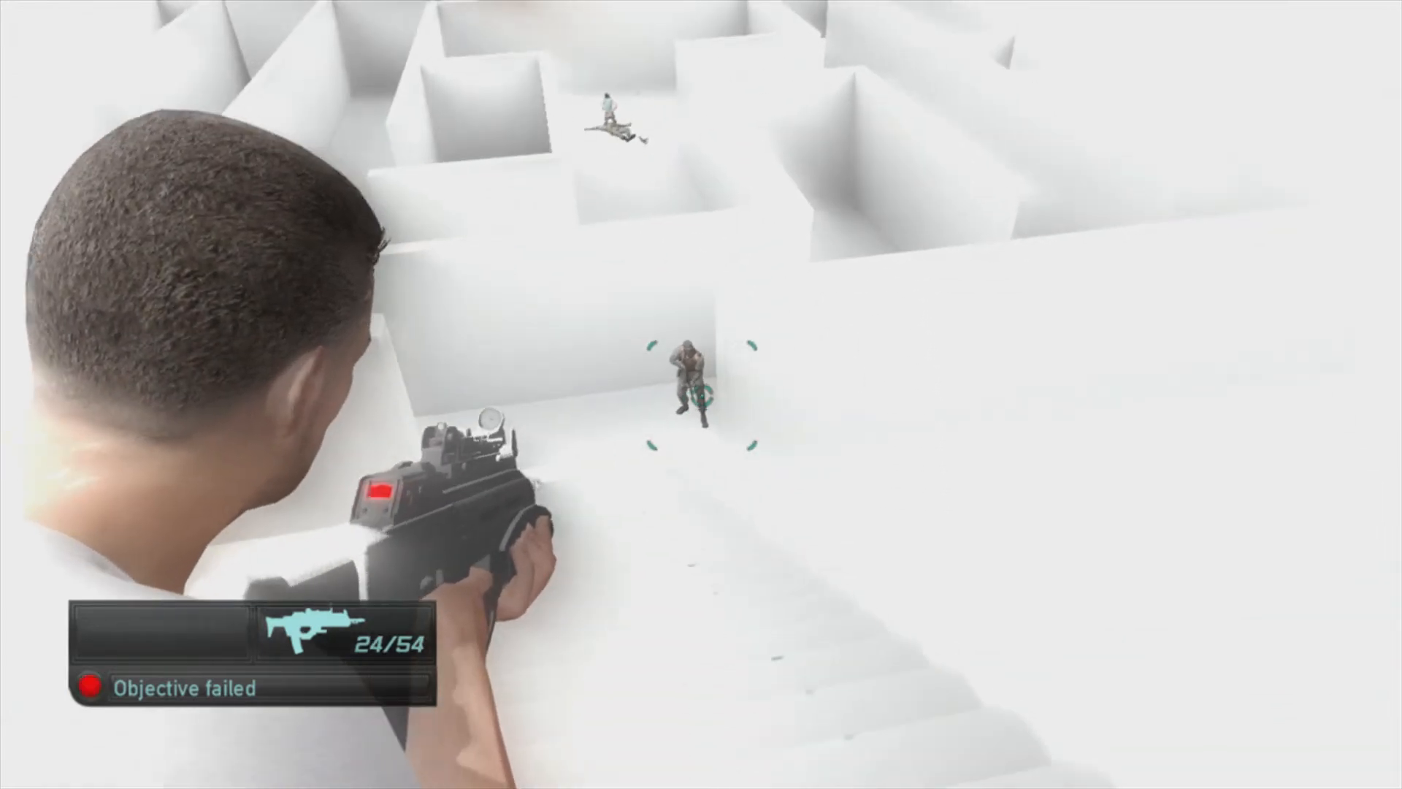
{"action": "left_click", "coordinate": [701, 394]}
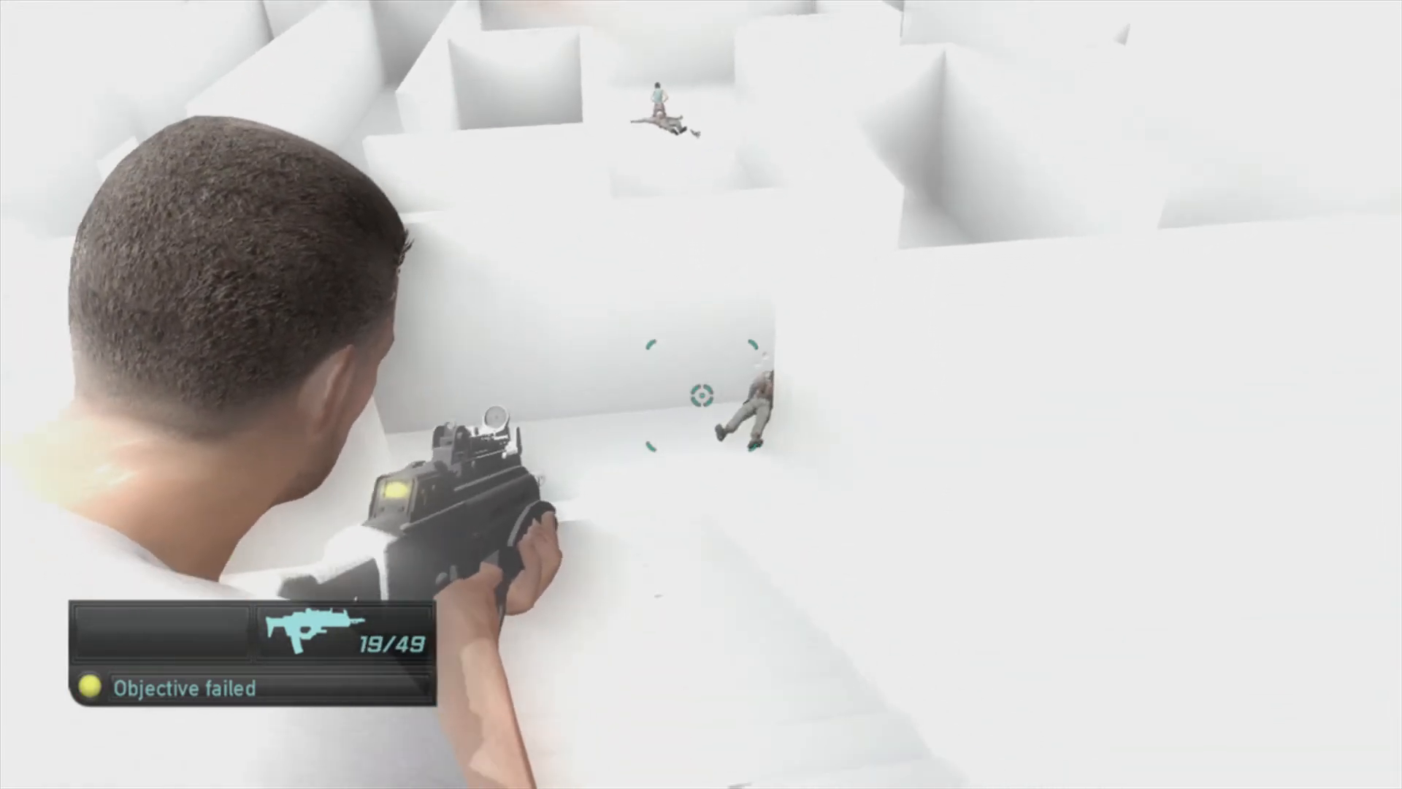